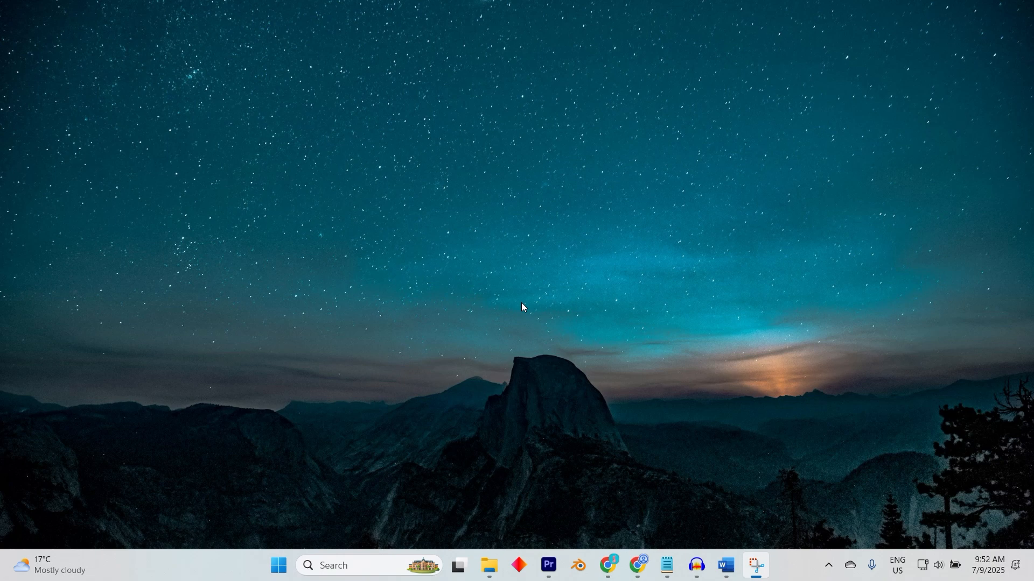
Step: Bring up the Chrome window showing the LinkedIn restricted-account article
click(607, 567)
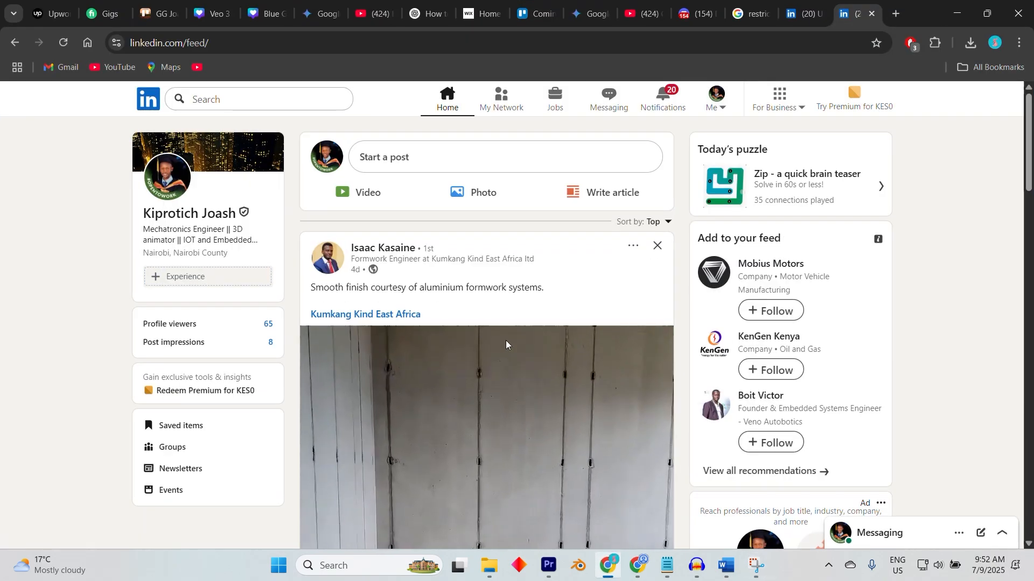
scroll(down, 3)
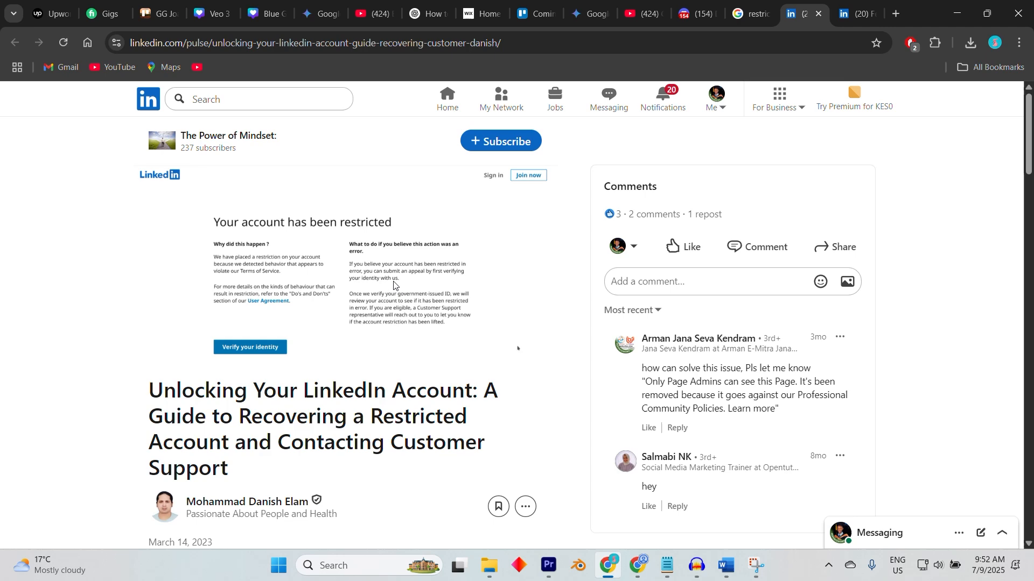
scroll(down, 3)
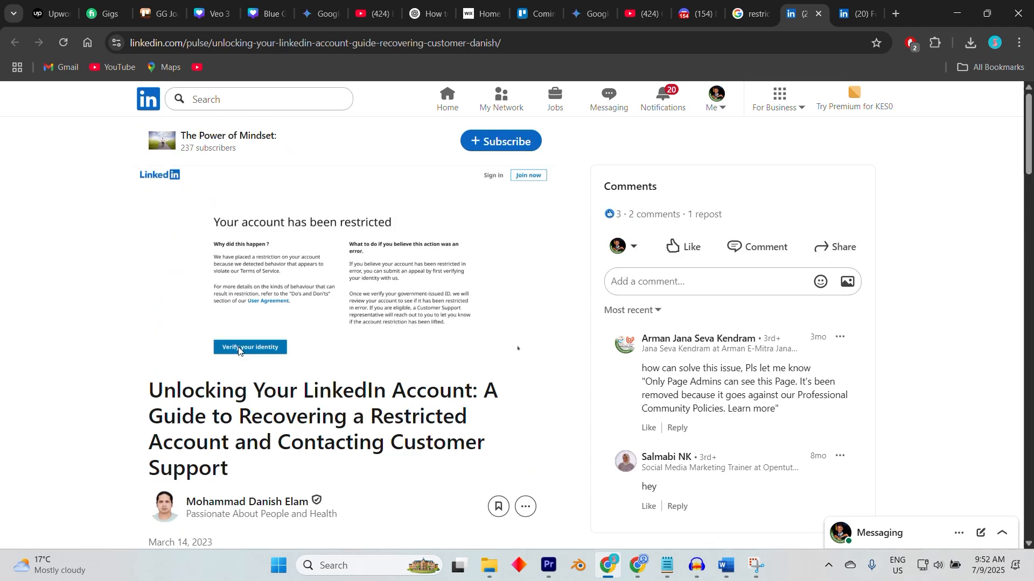
mouse_move(306, 276)
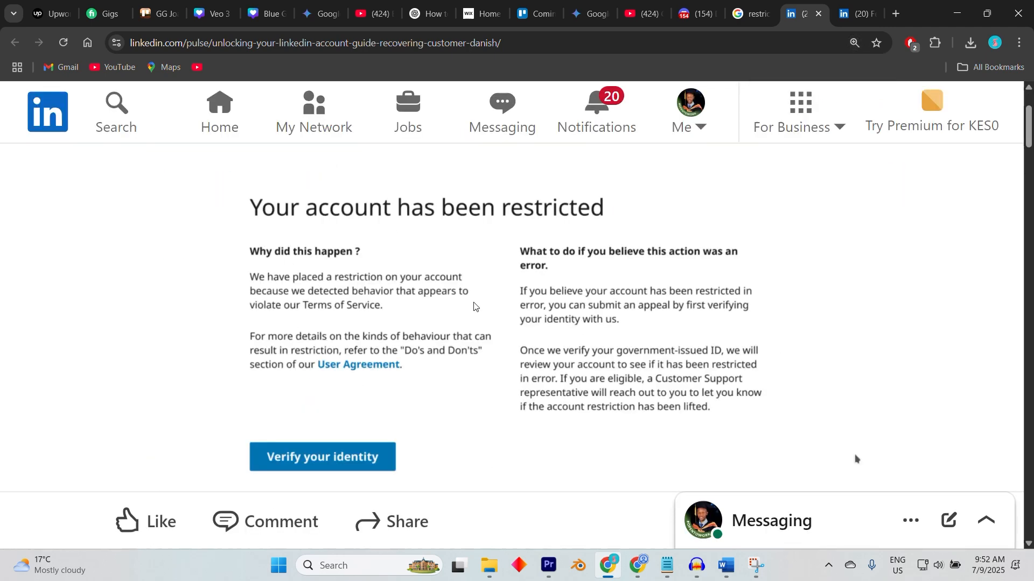
scroll(down, 3)
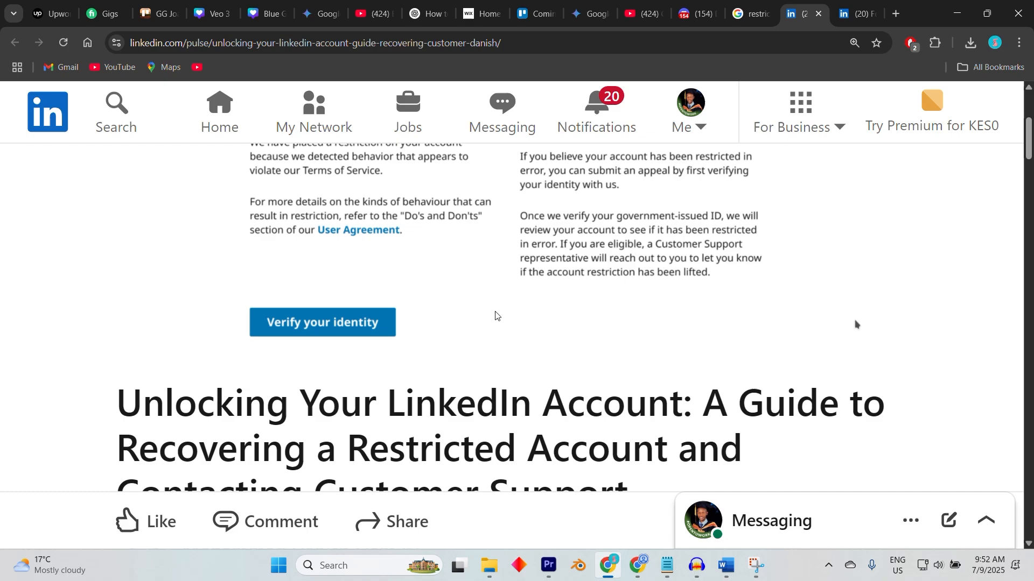
scroll(down, 3)
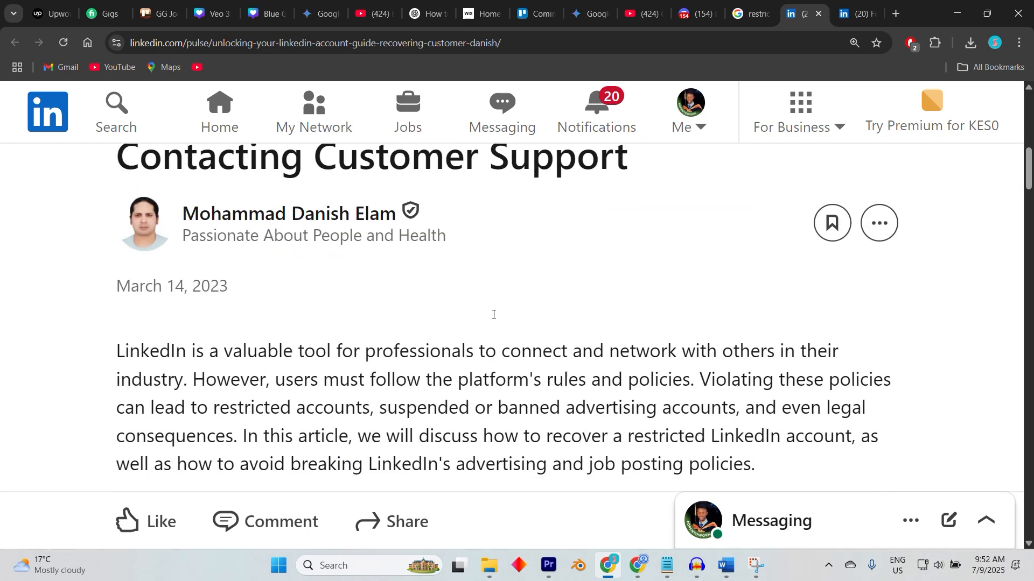
scroll(down, 3)
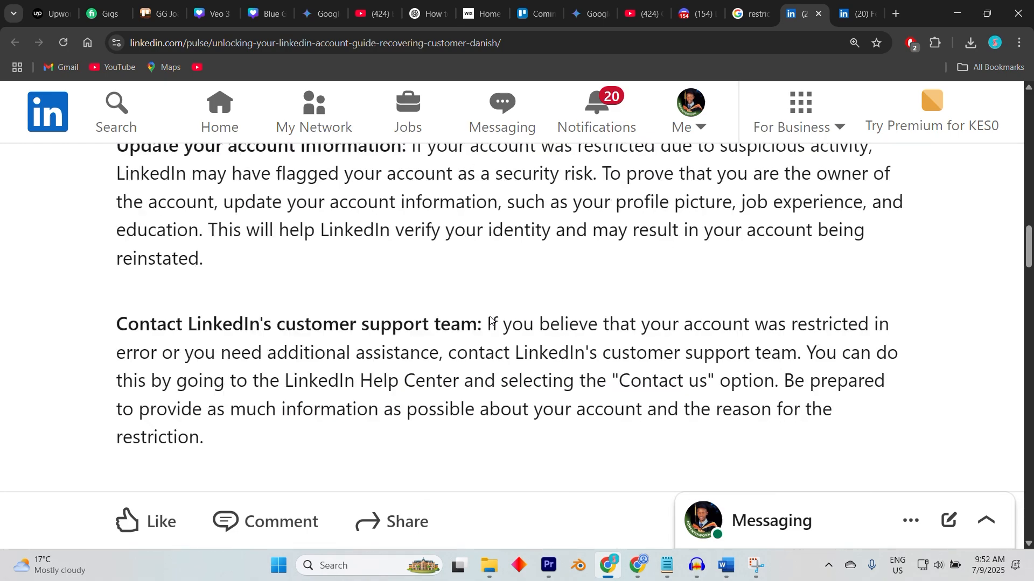
scroll(down, 3)
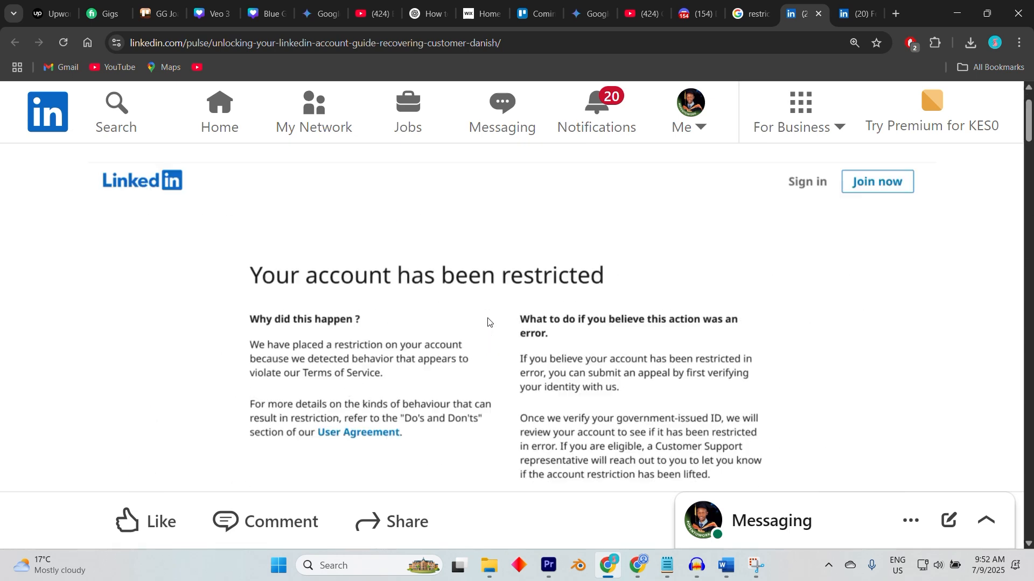
scroll(down, 3)
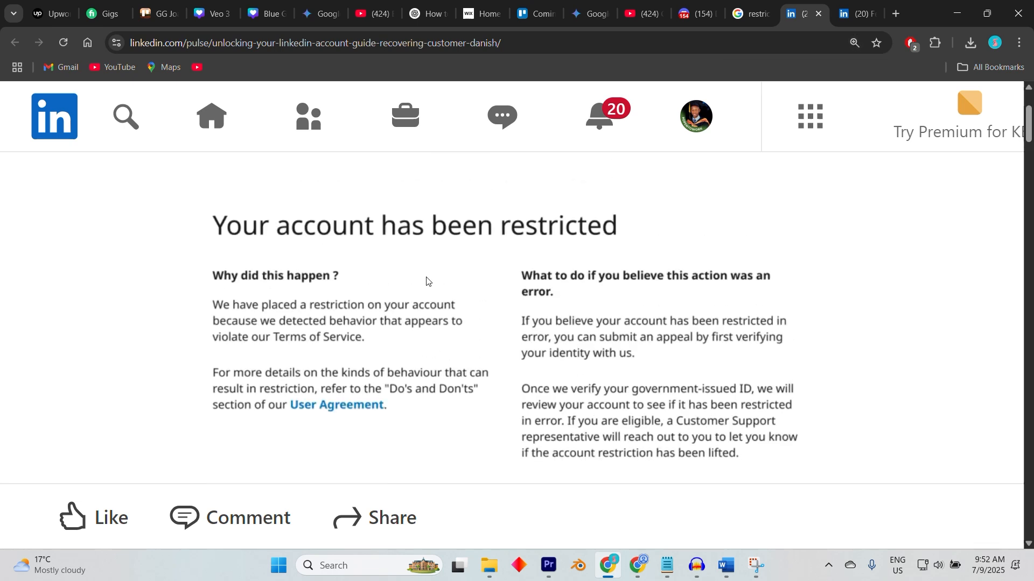
Step: Scroll through the article to read the 'Your account has been restricted' notice and its appeal steps
scroll(down, 3)
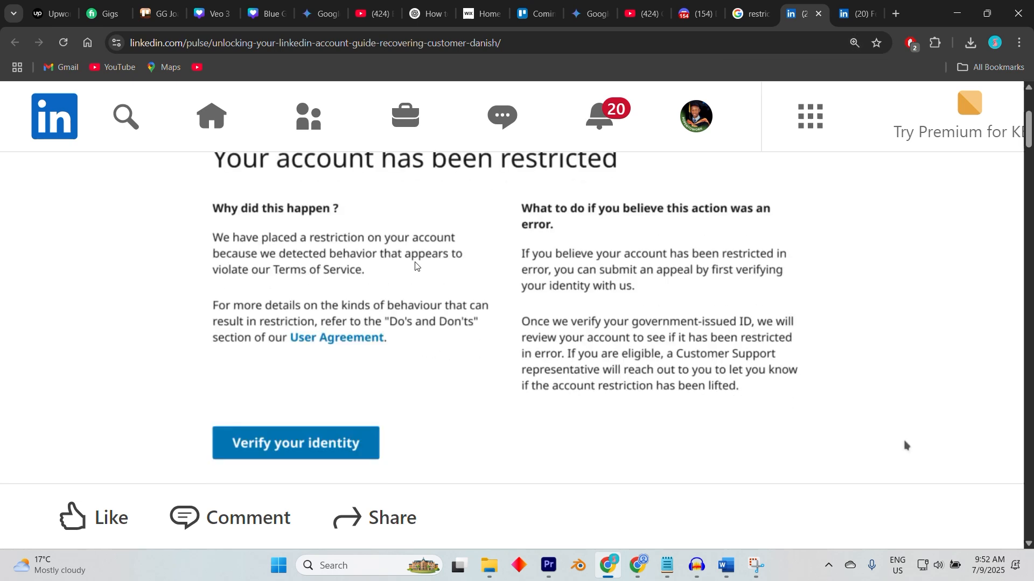
mouse_move(439, 275)
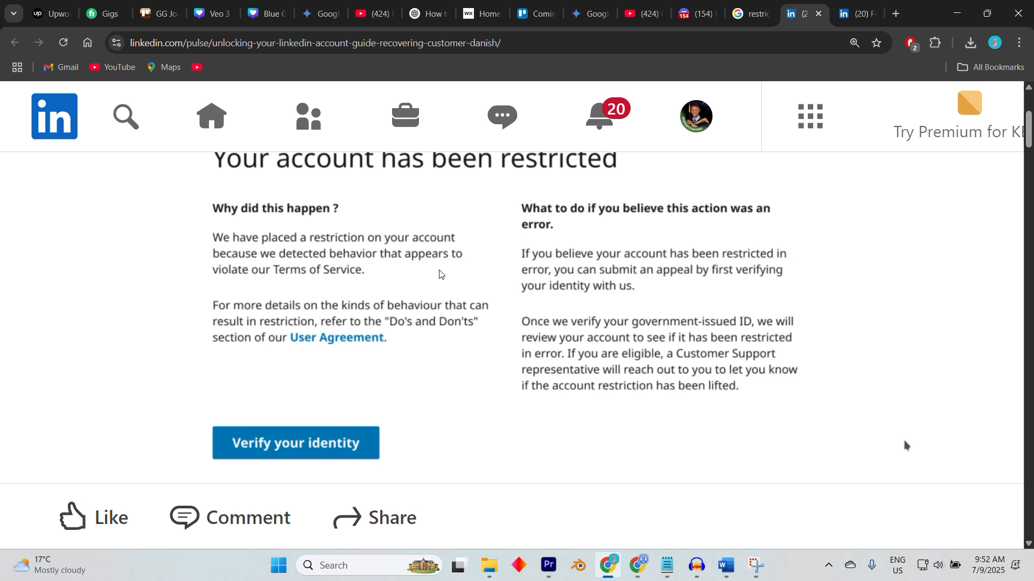
mouse_move(430, 288)
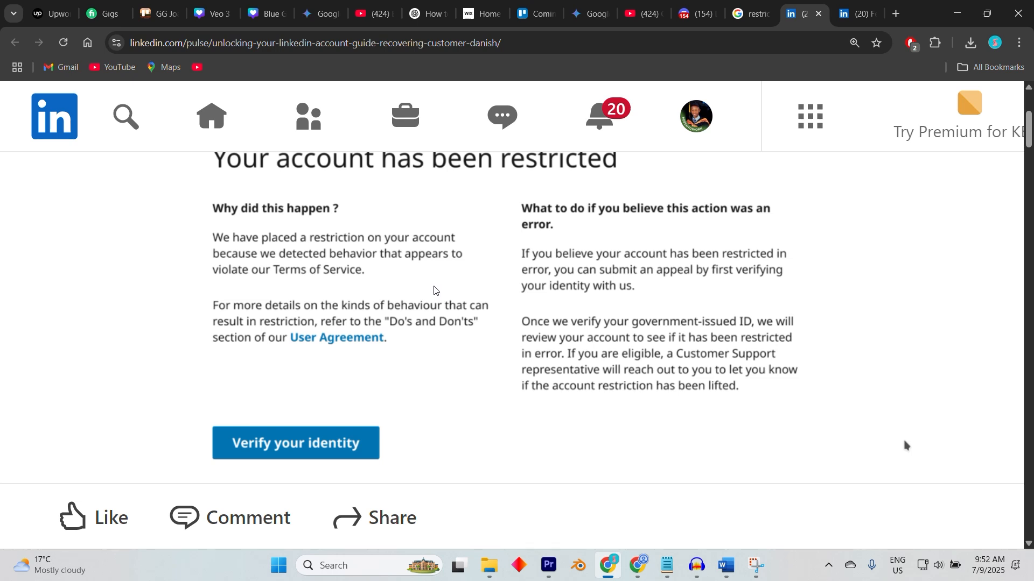
mouse_move(440, 285)
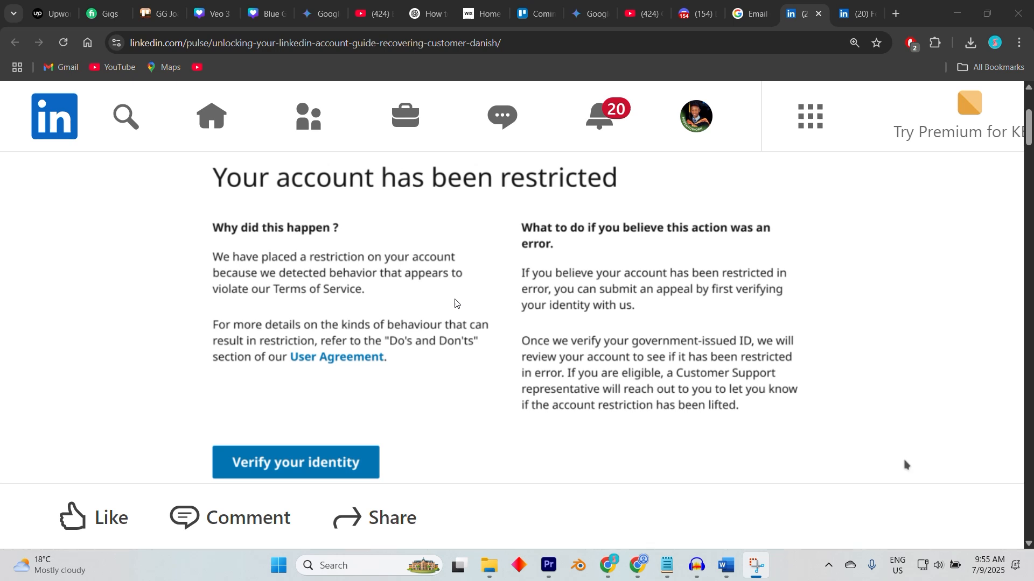
scroll(down, 3)
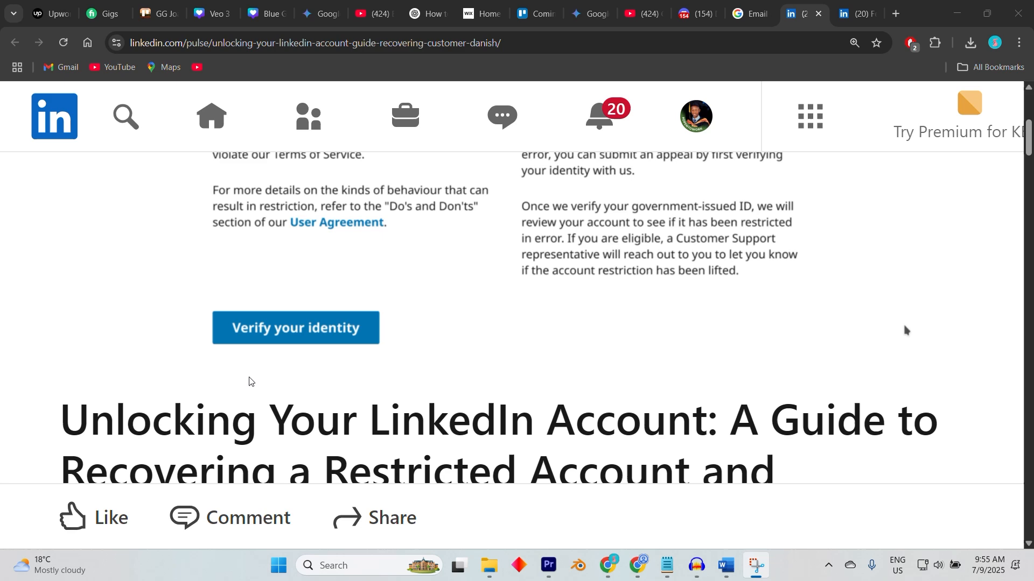
mouse_move(254, 387)
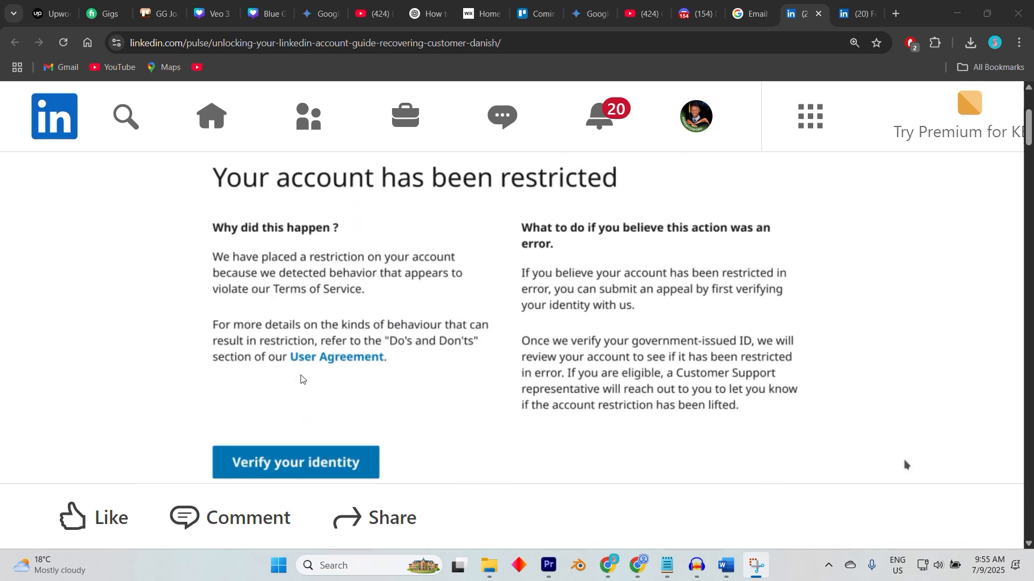
mouse_move(319, 383)
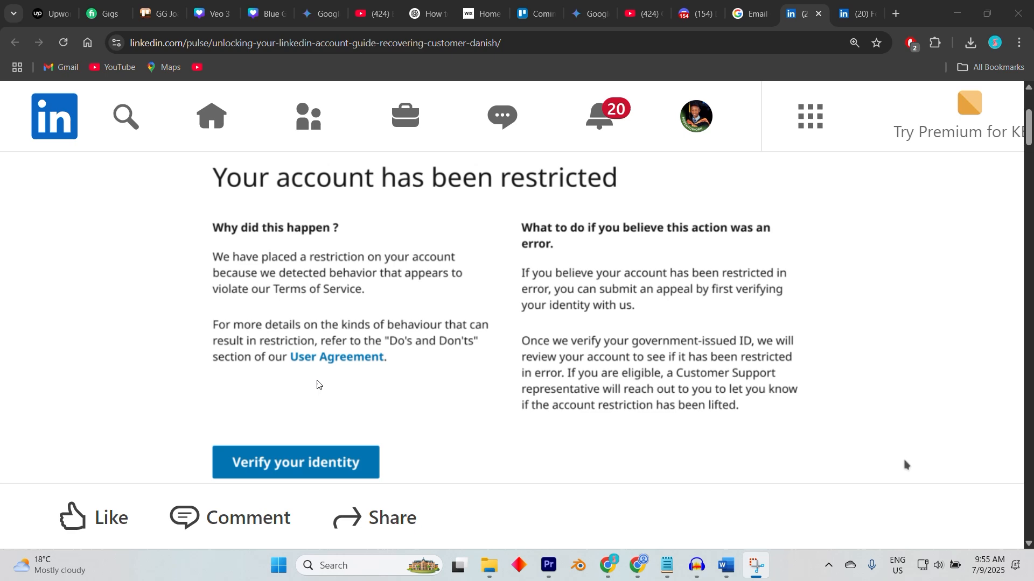
scroll(down, 3)
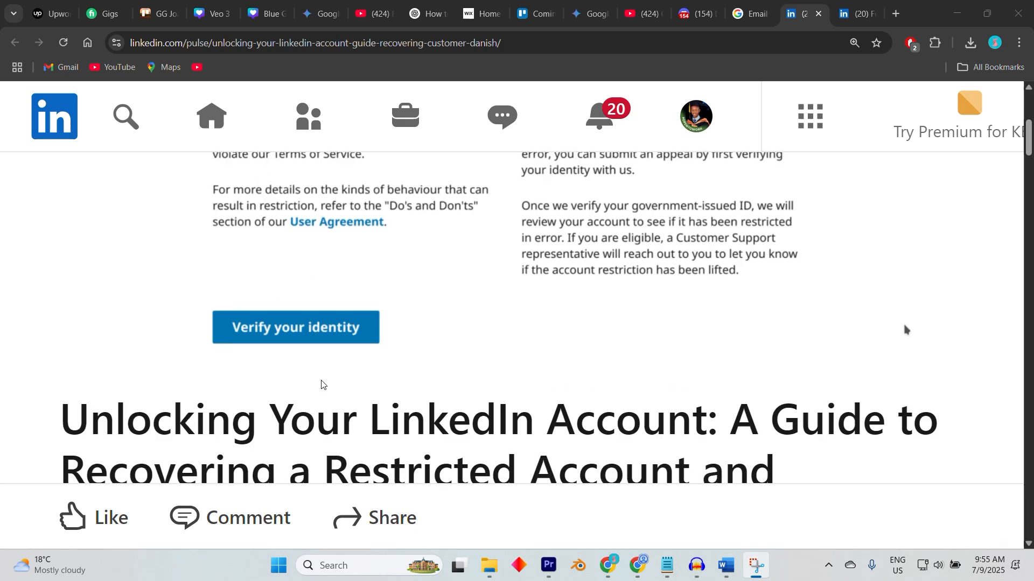
scroll(down, 3)
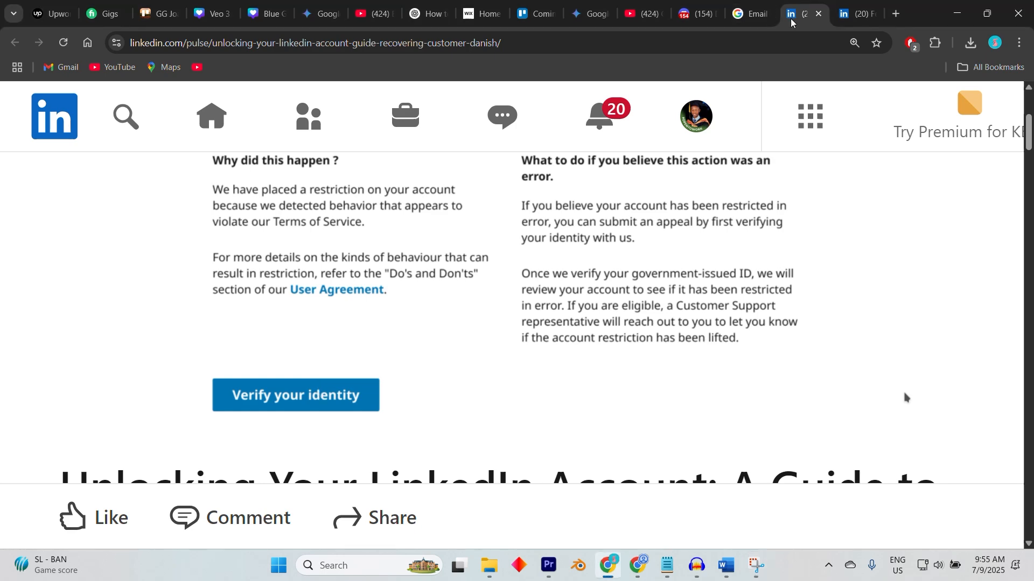
scroll(up, 3)
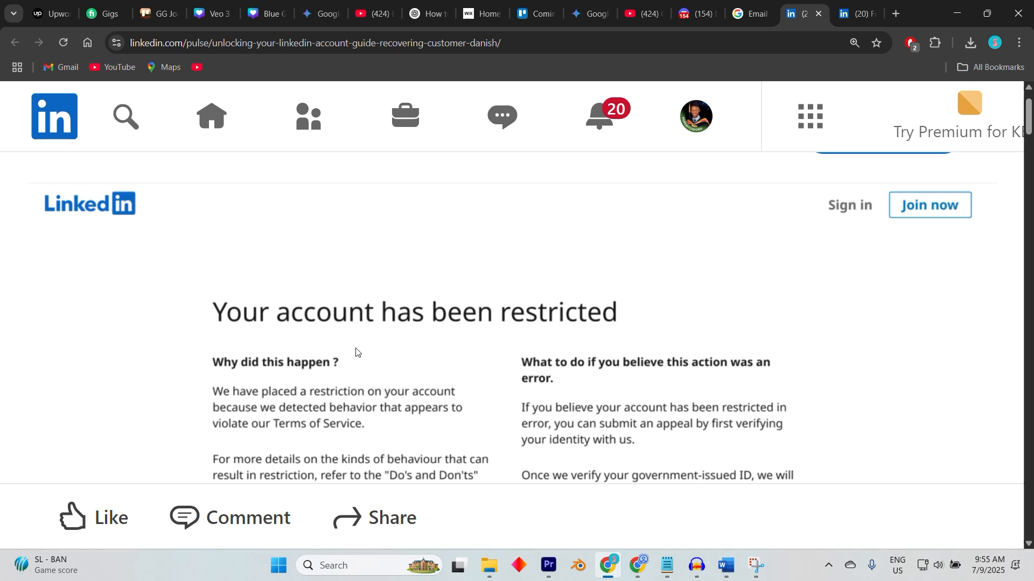
mouse_move(361, 350)
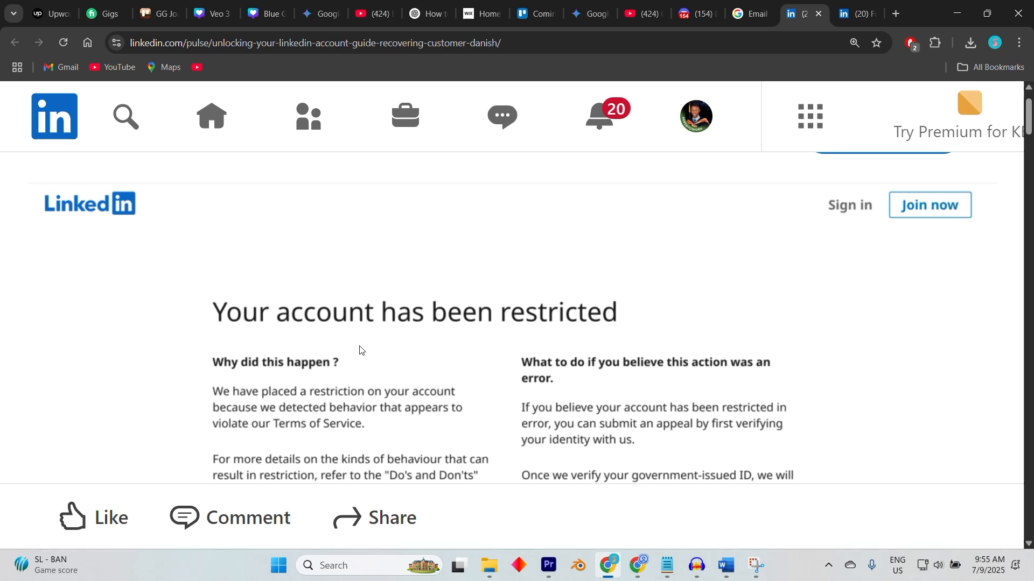
mouse_move(364, 345)
text(www.linkedin.com)
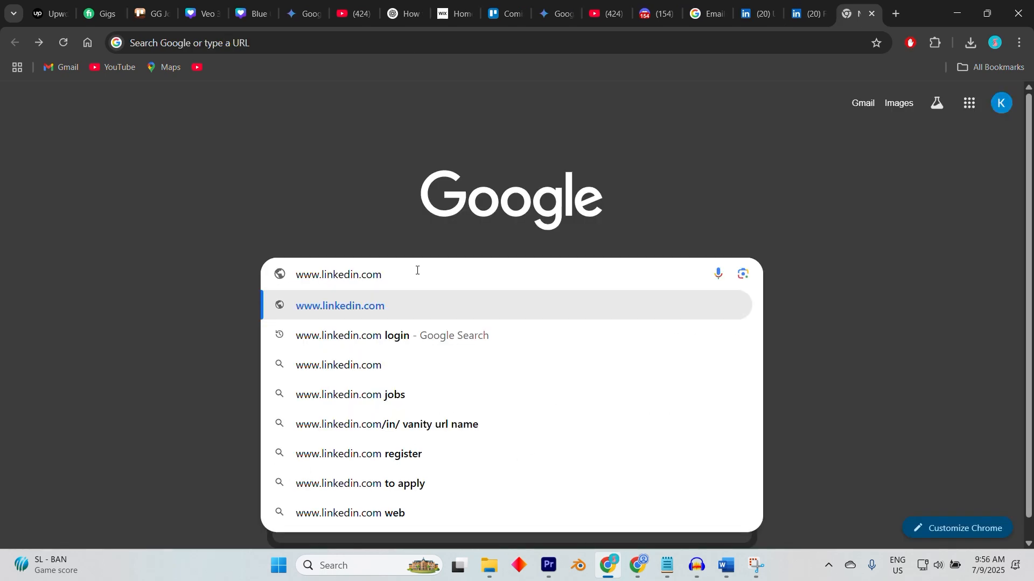
text(/)
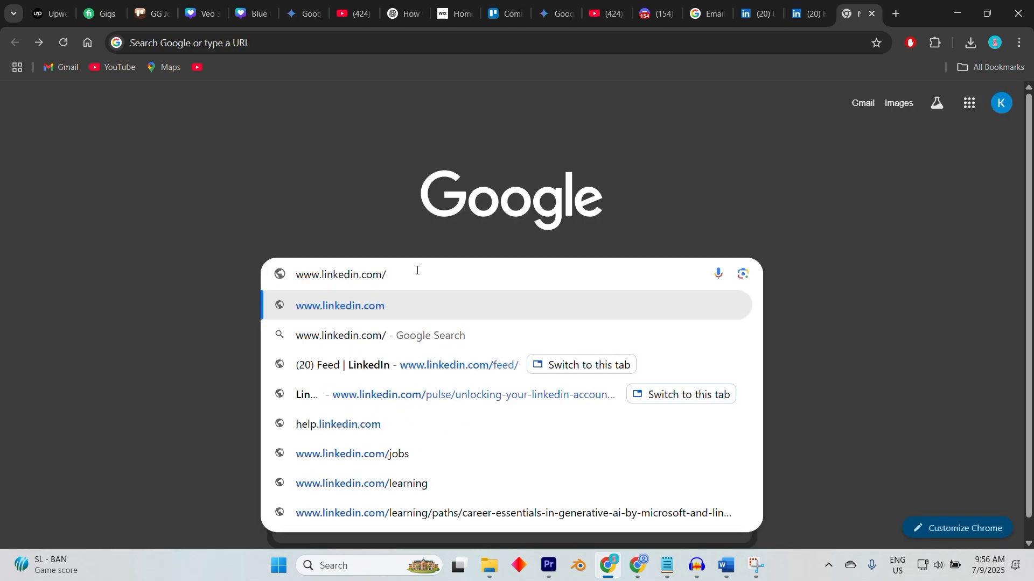
text(help)
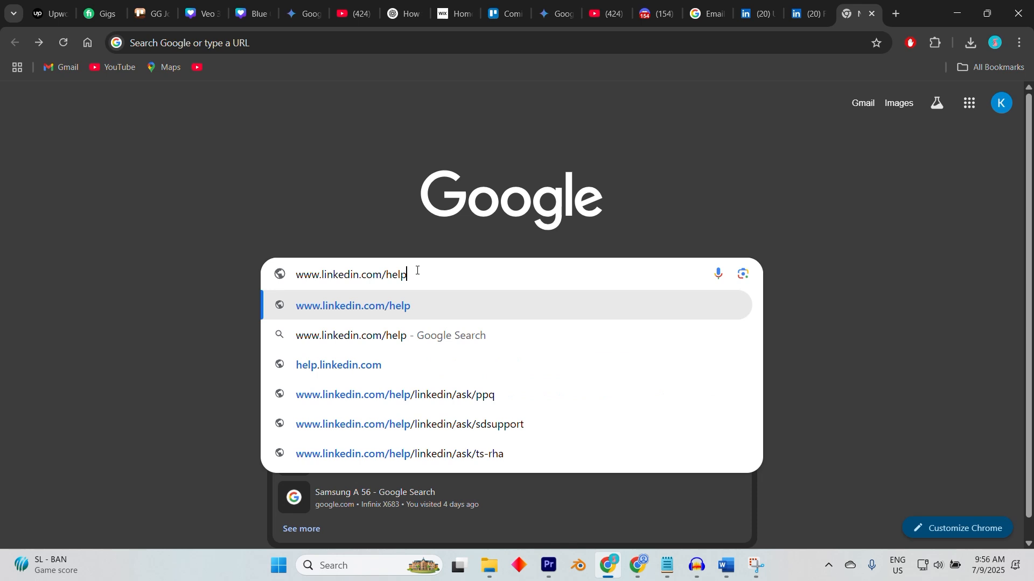
text(/)
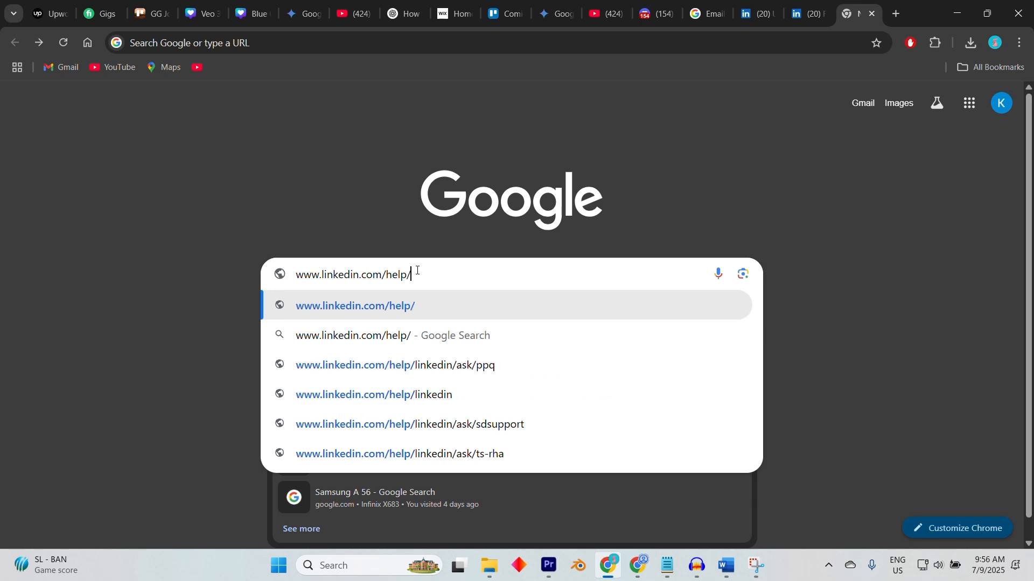
click(394, 365)
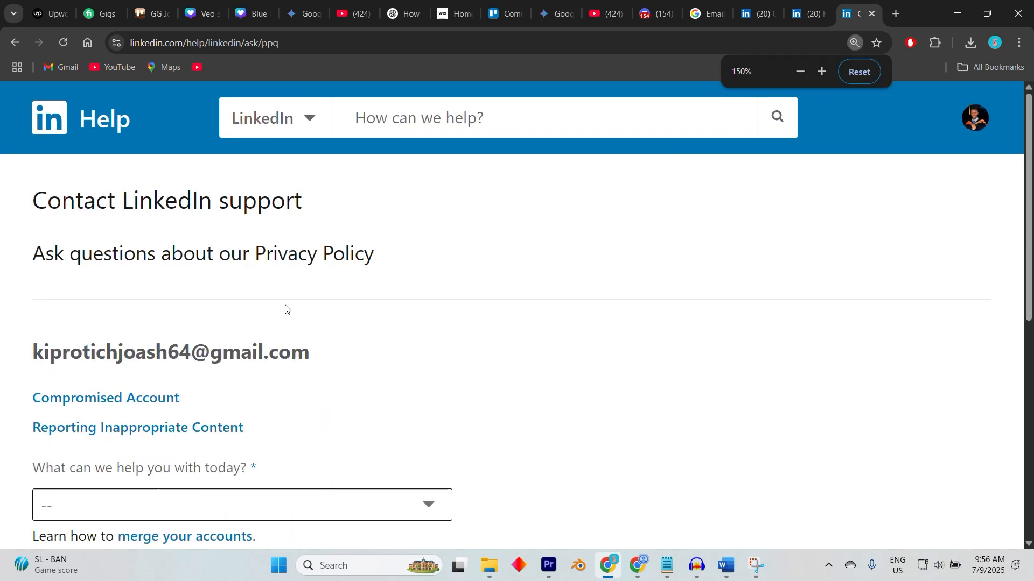
Step: Enter the restricted-account review request in the Your Question box and return to the profile page
scroll(down, 3)
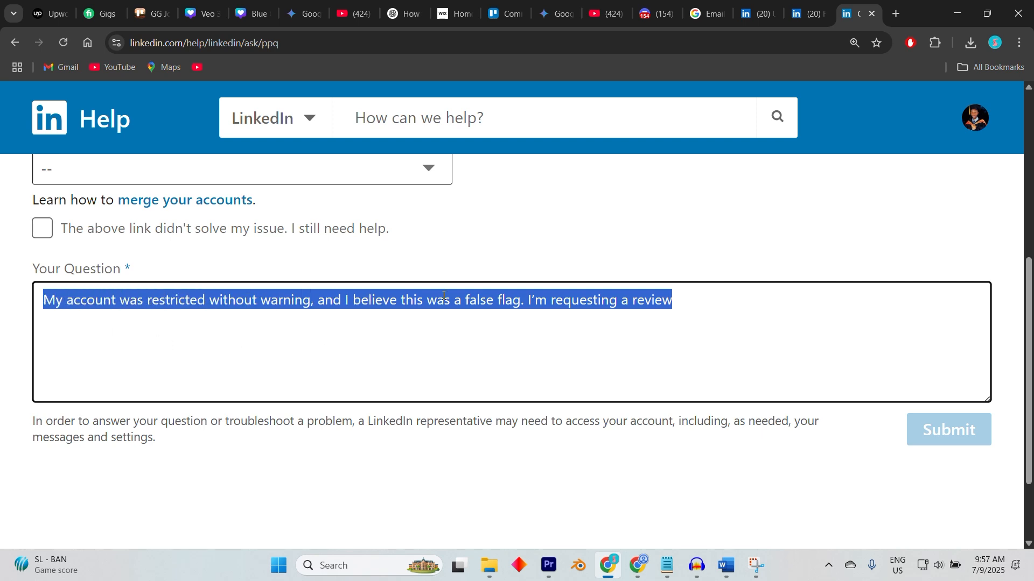
mouse_move(707, 293)
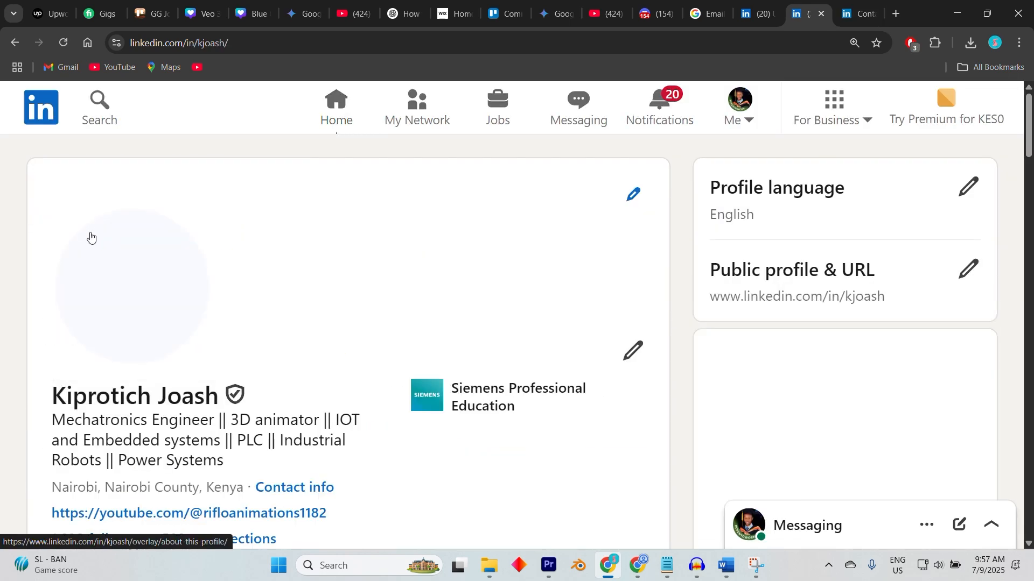
scroll(down, 3)
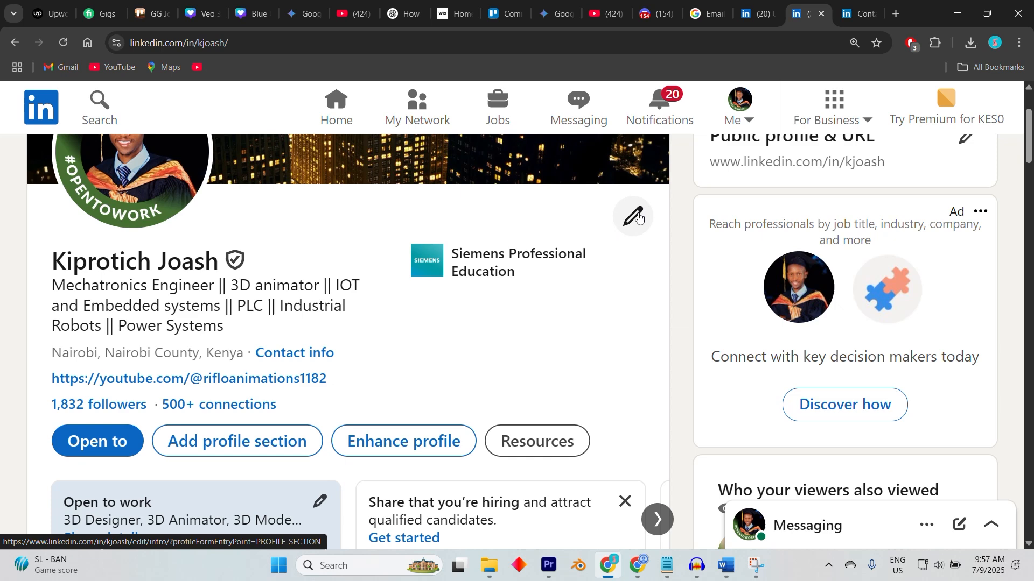
click(633, 216)
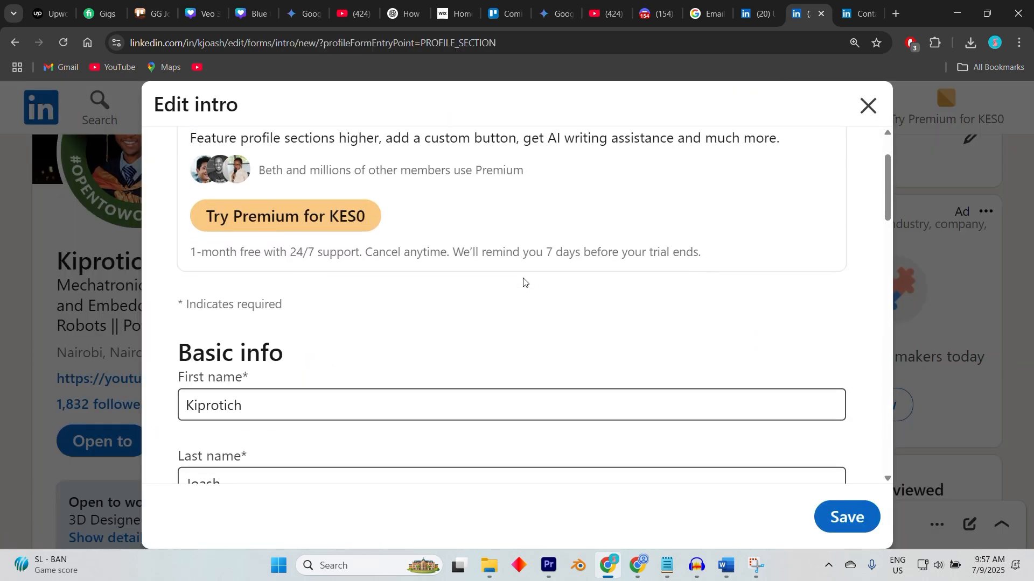
scroll(down, 3)
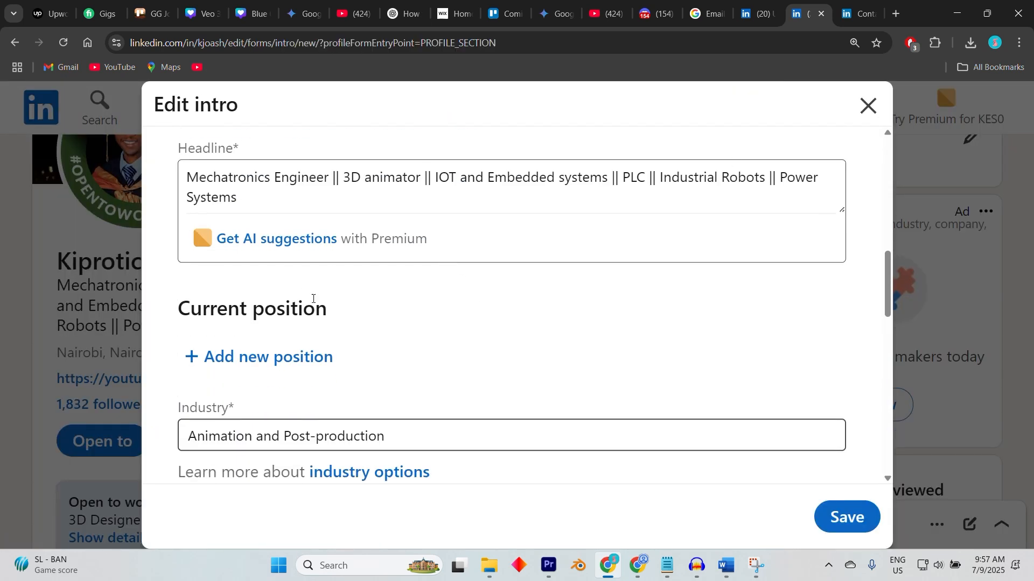
scroll(down, 3)
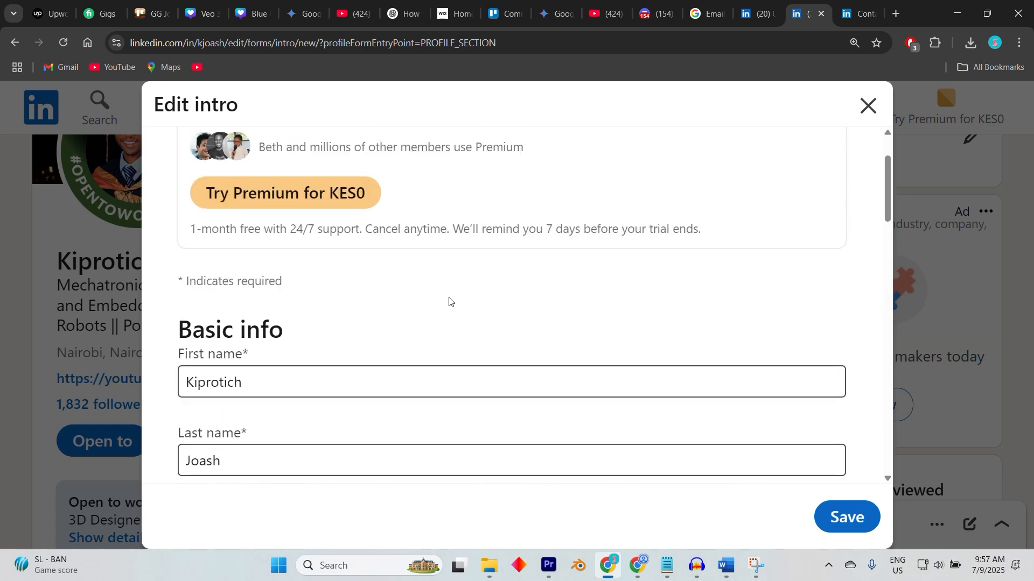
scroll(down, 3)
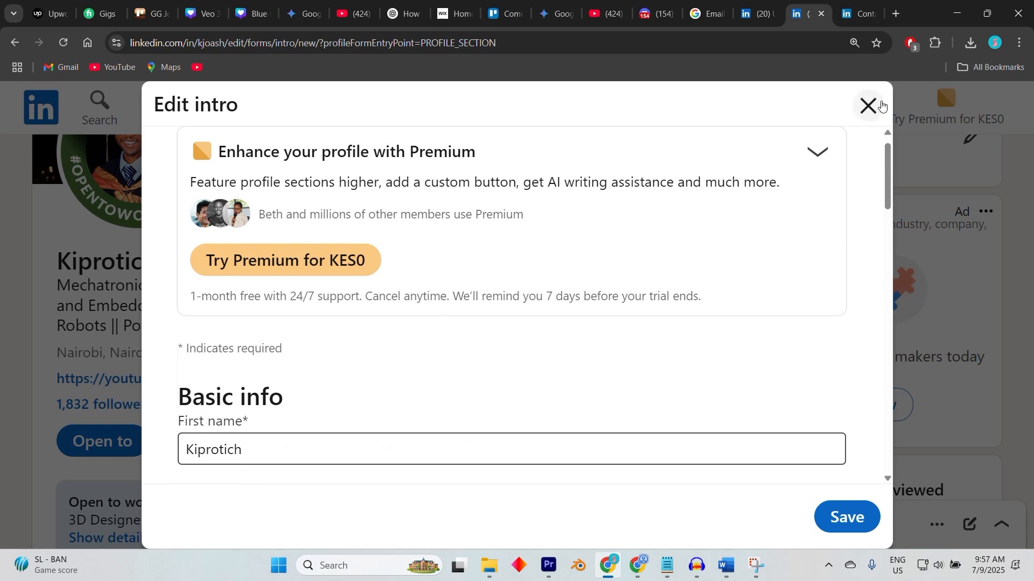
click(868, 106)
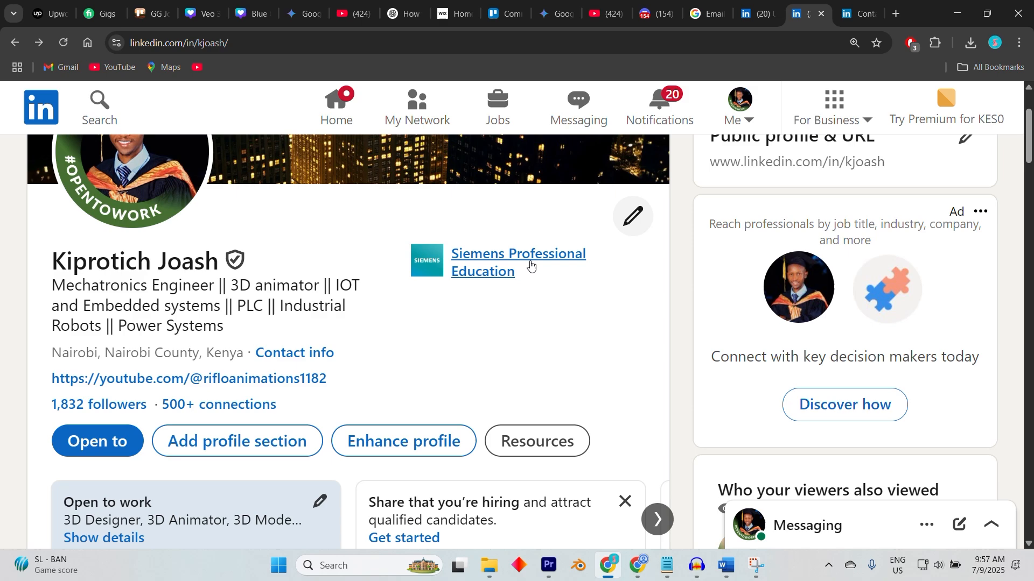
scroll(down, 3)
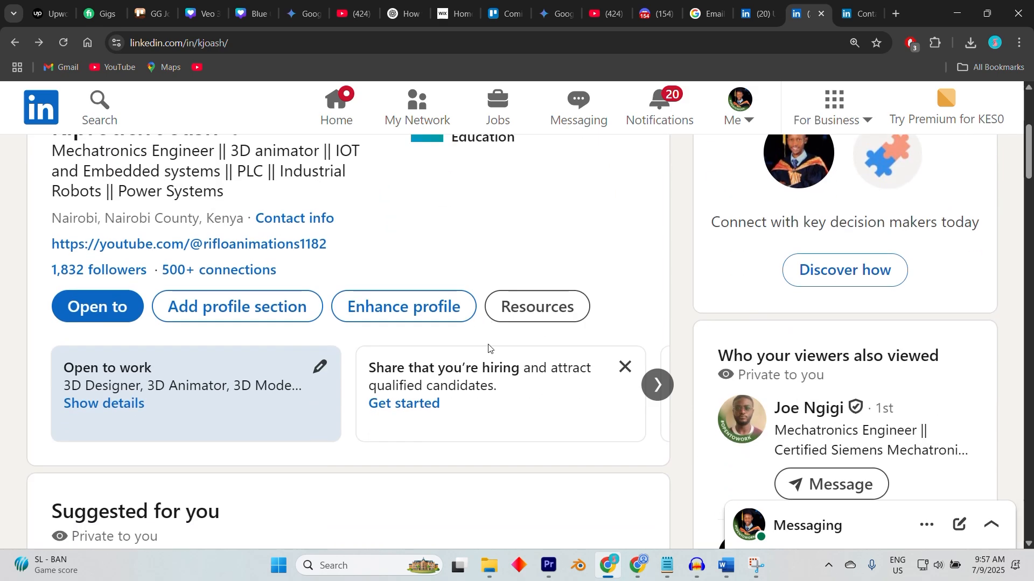